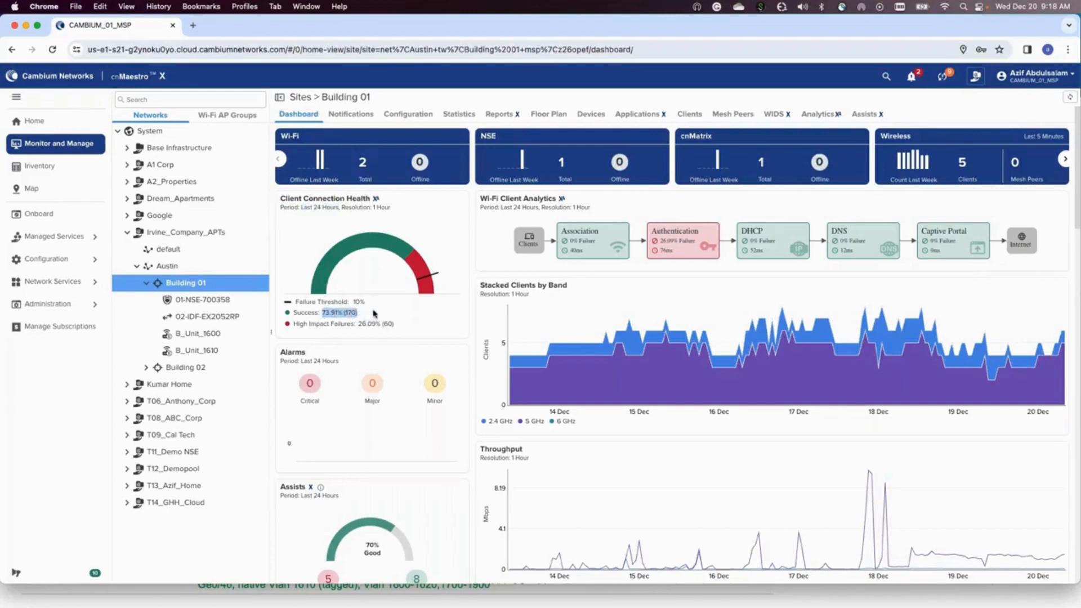
pyautogui.moveTo(375, 321)
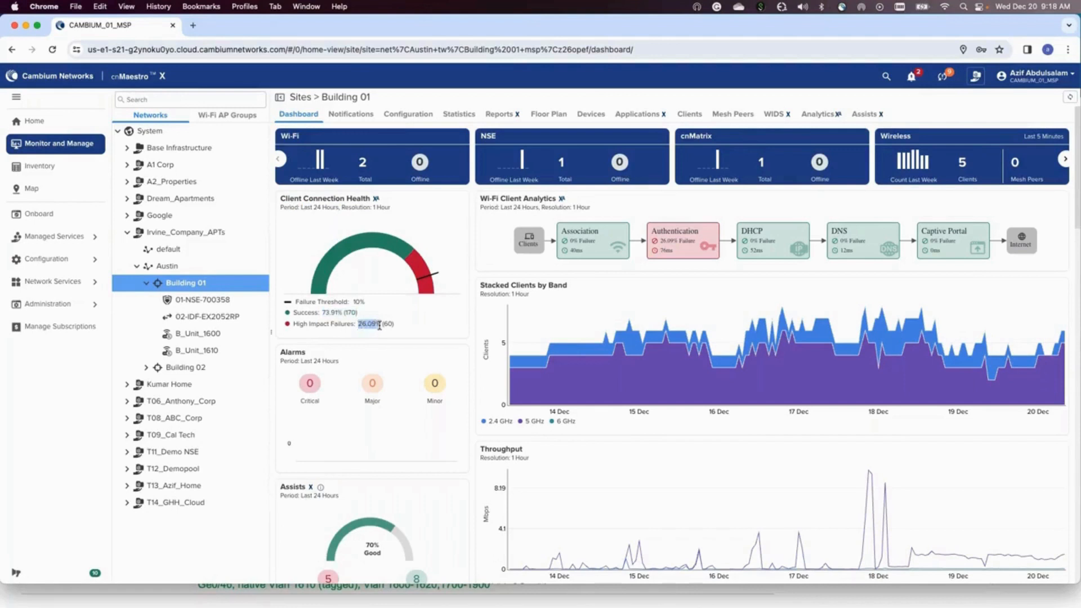
pyautogui.moveTo(301, 333)
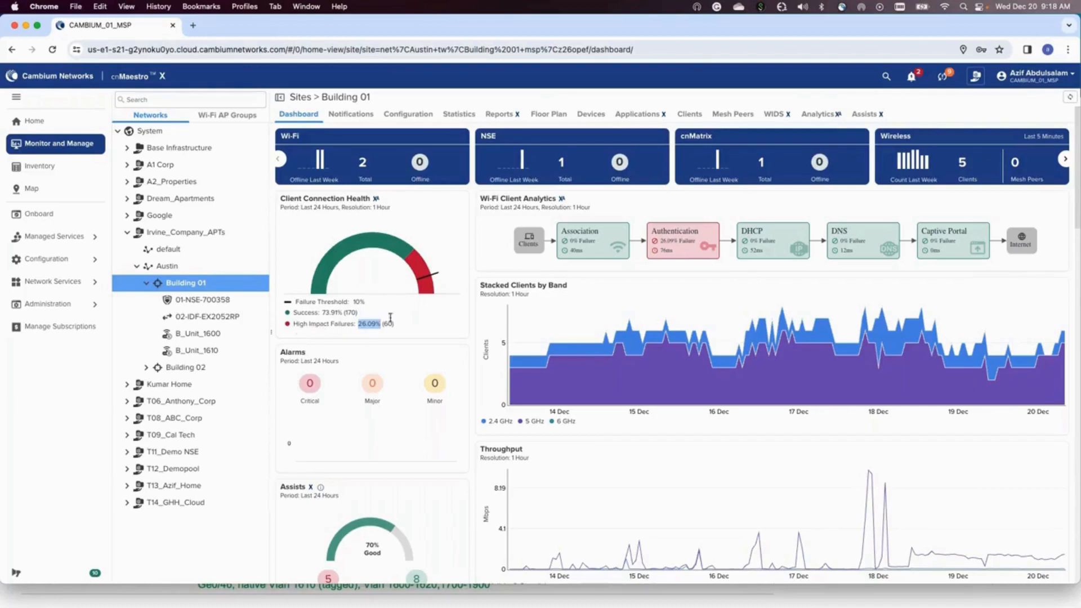
pyautogui.moveTo(370, 308)
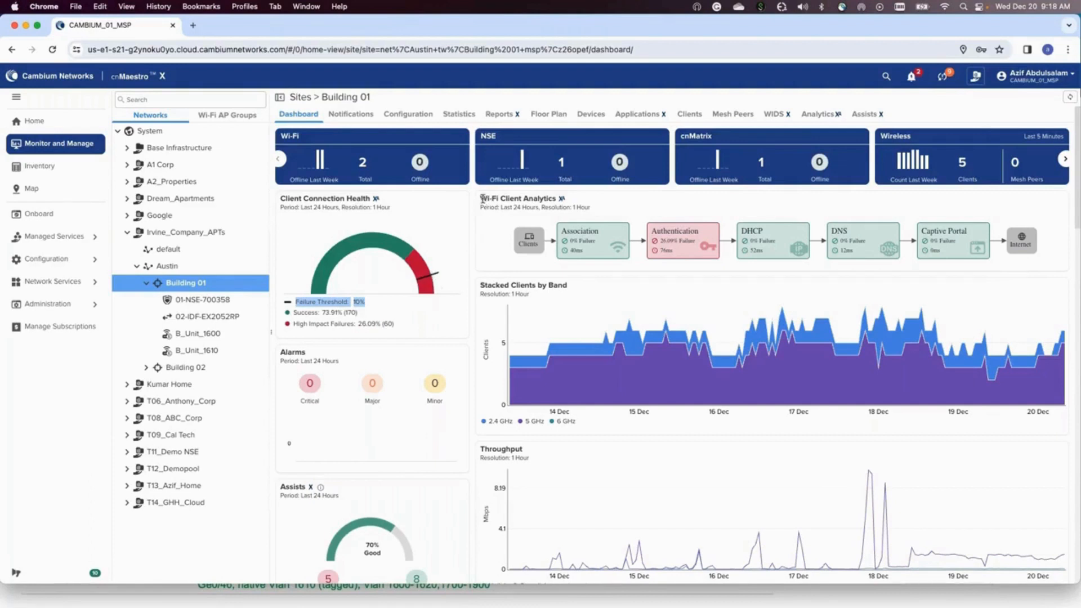
# Filter Building 01's connection analytics to 19 Dec 2023, then to the 23:00 hour
pyautogui.doubleClick(519, 199)
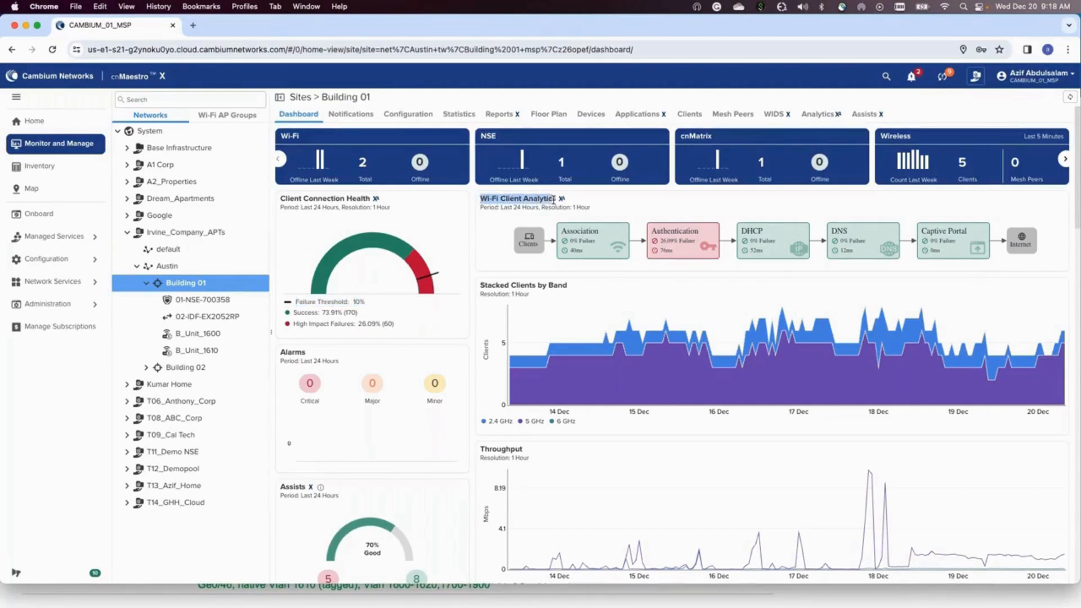
pyautogui.moveTo(623, 207)
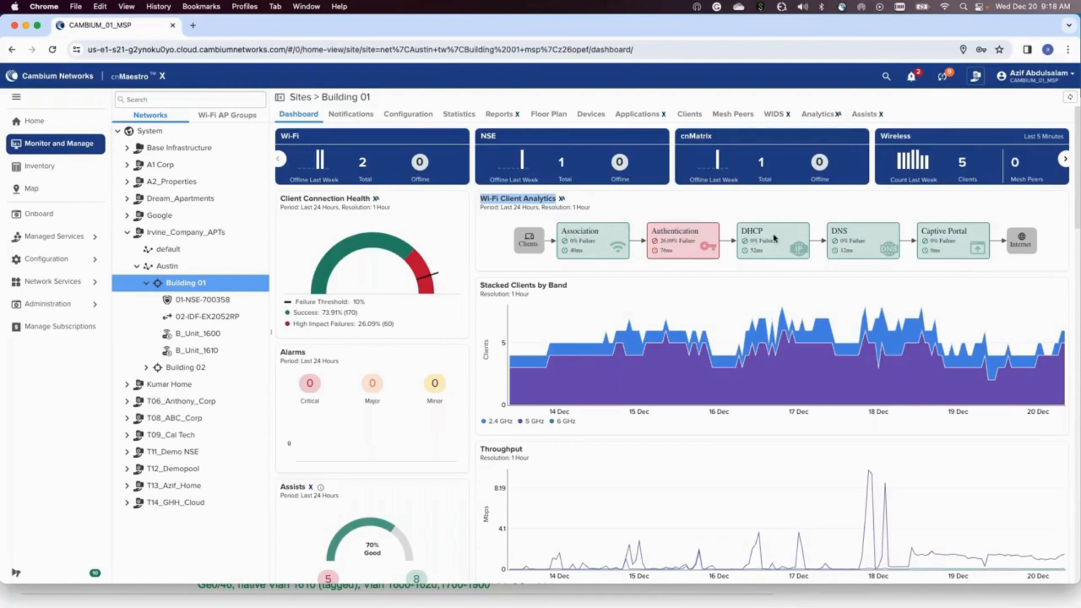
pyautogui.moveTo(1031, 240)
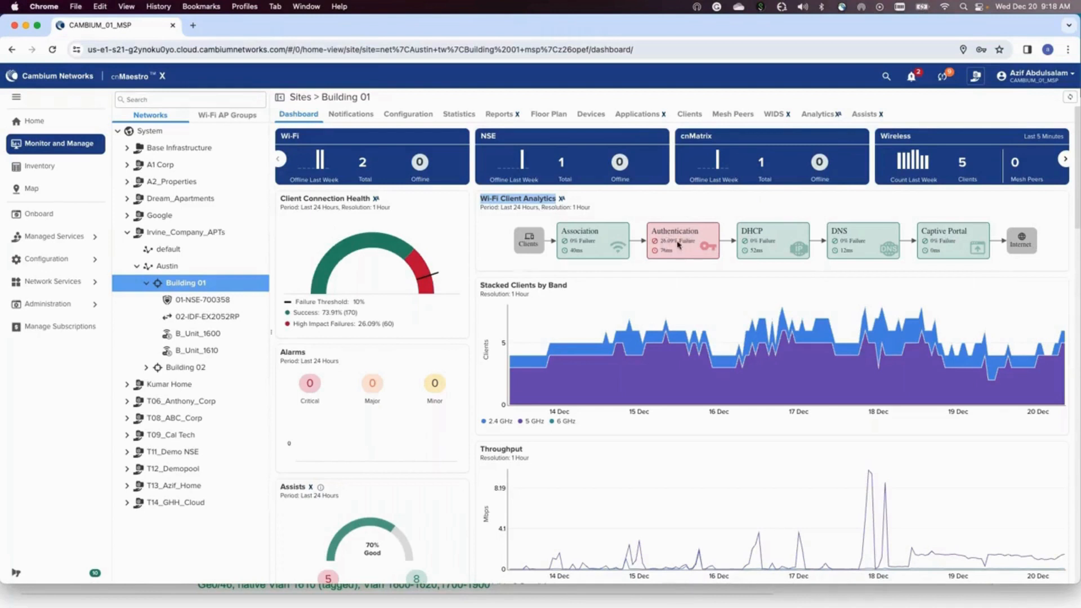
pyautogui.moveTo(688, 244)
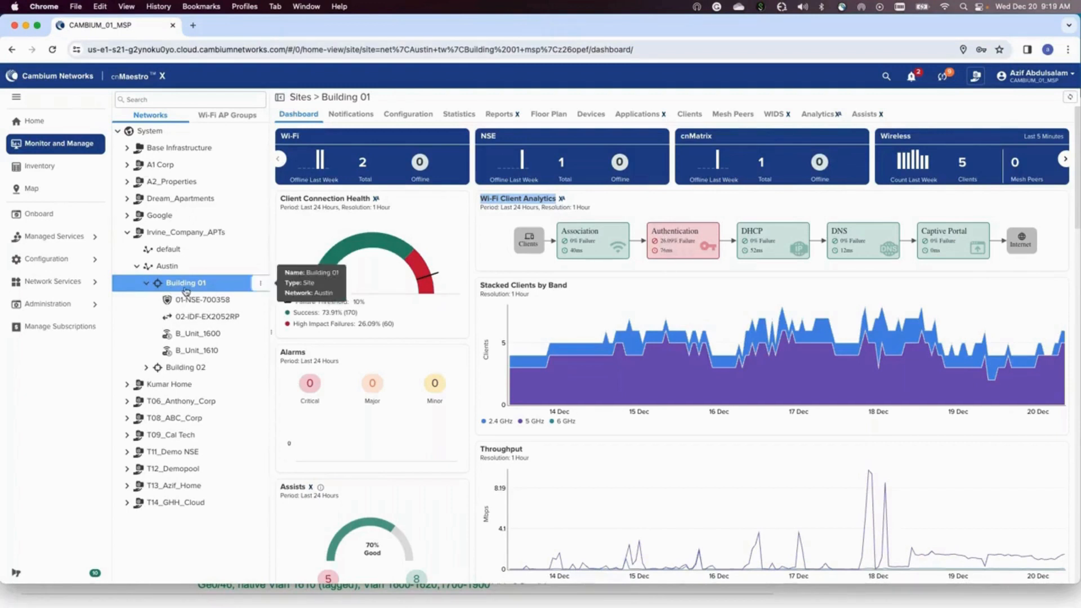
pyautogui.moveTo(820, 114)
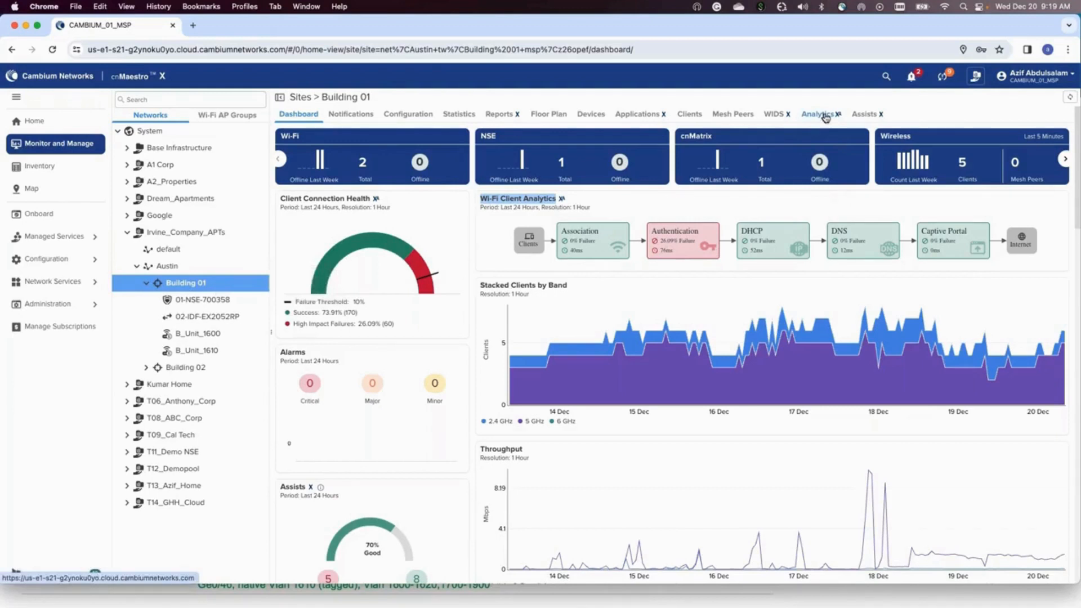
pyautogui.click(817, 114)
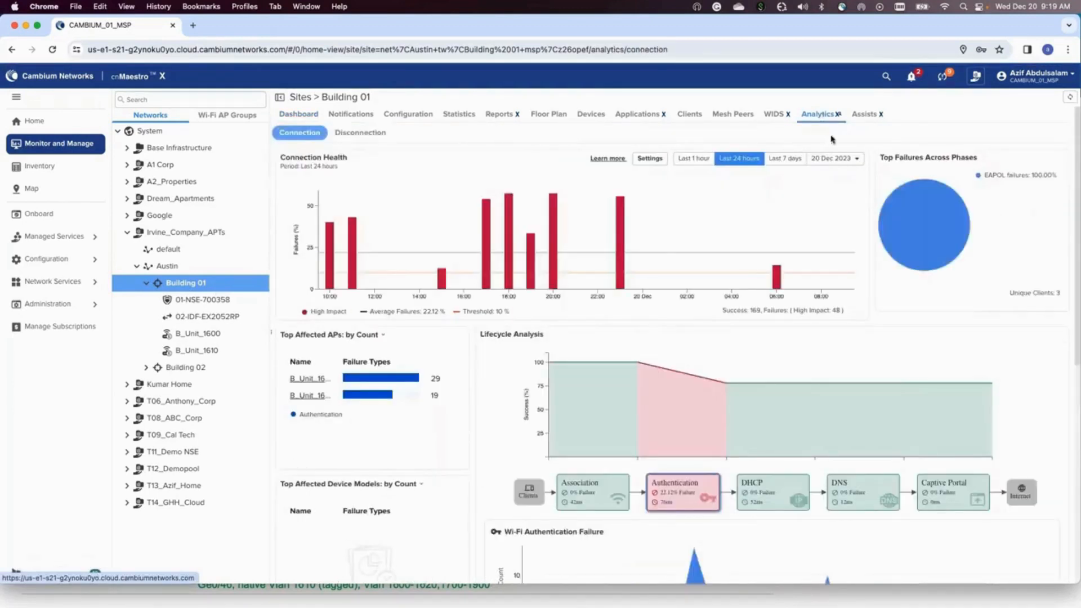
pyautogui.click(835, 158)
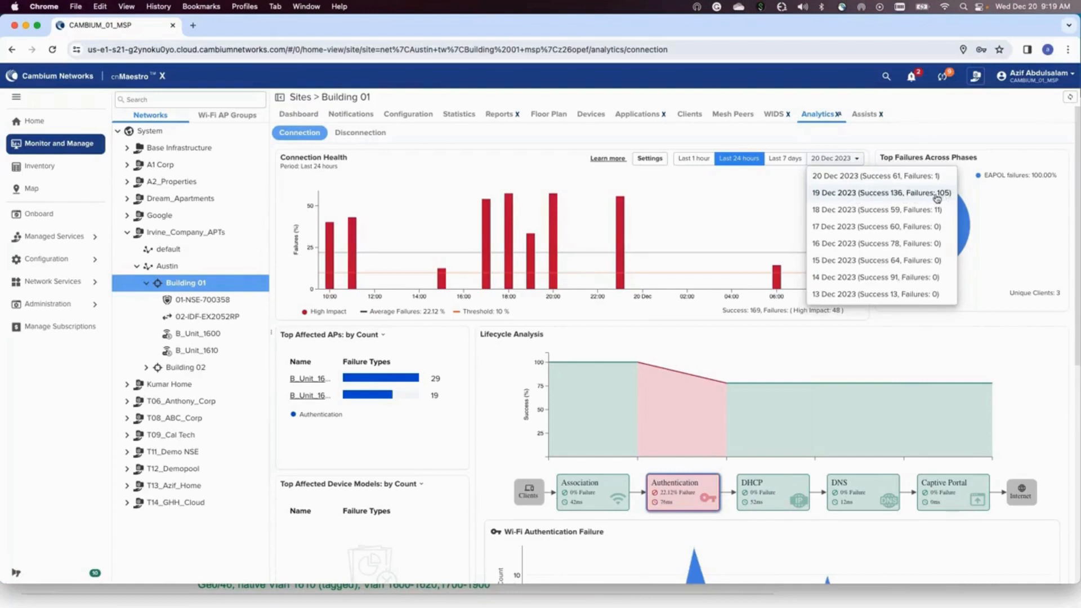
pyautogui.moveTo(900, 198)
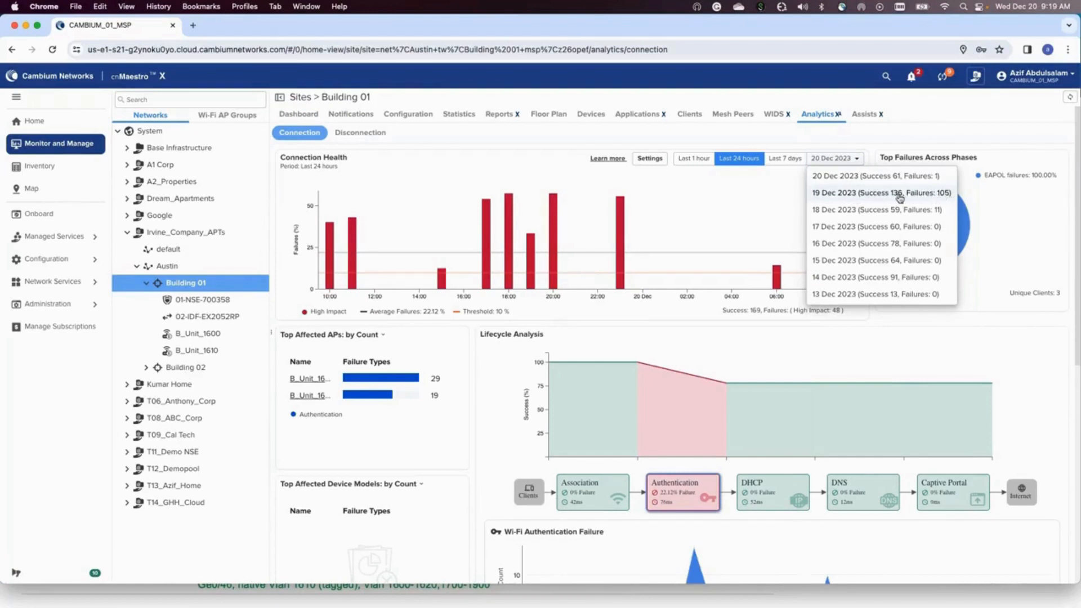
pyautogui.click(875, 193)
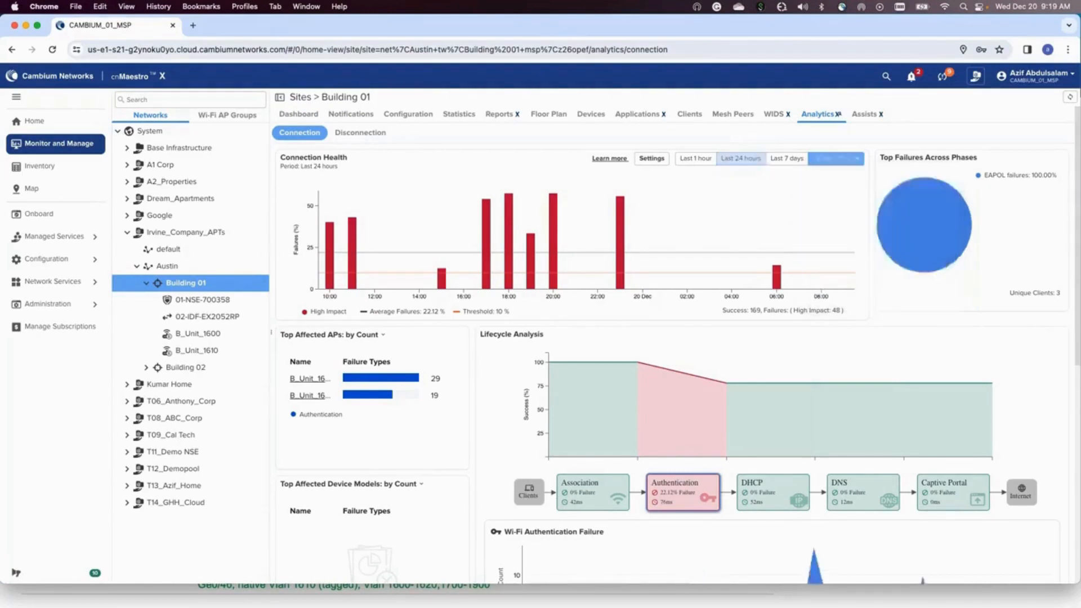
pyautogui.click(835, 157)
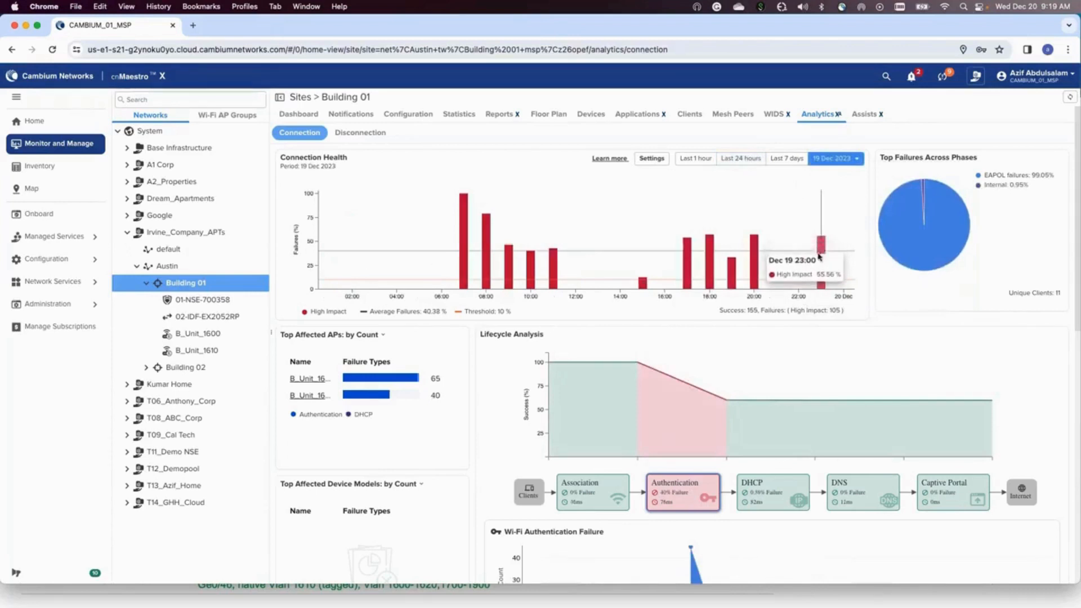
pyautogui.moveTo(355, 179)
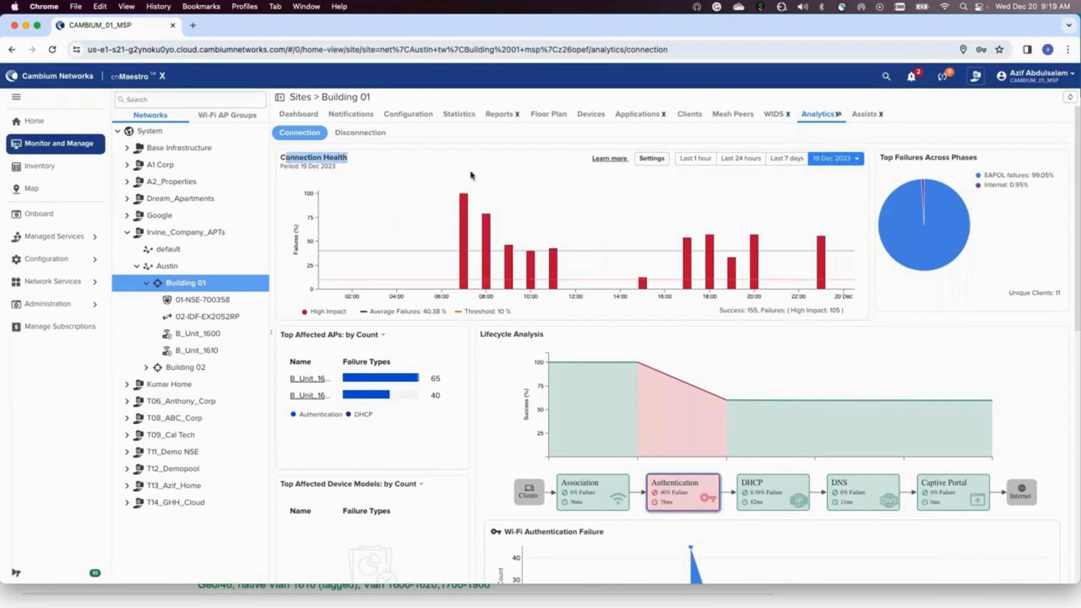
pyautogui.moveTo(820, 258)
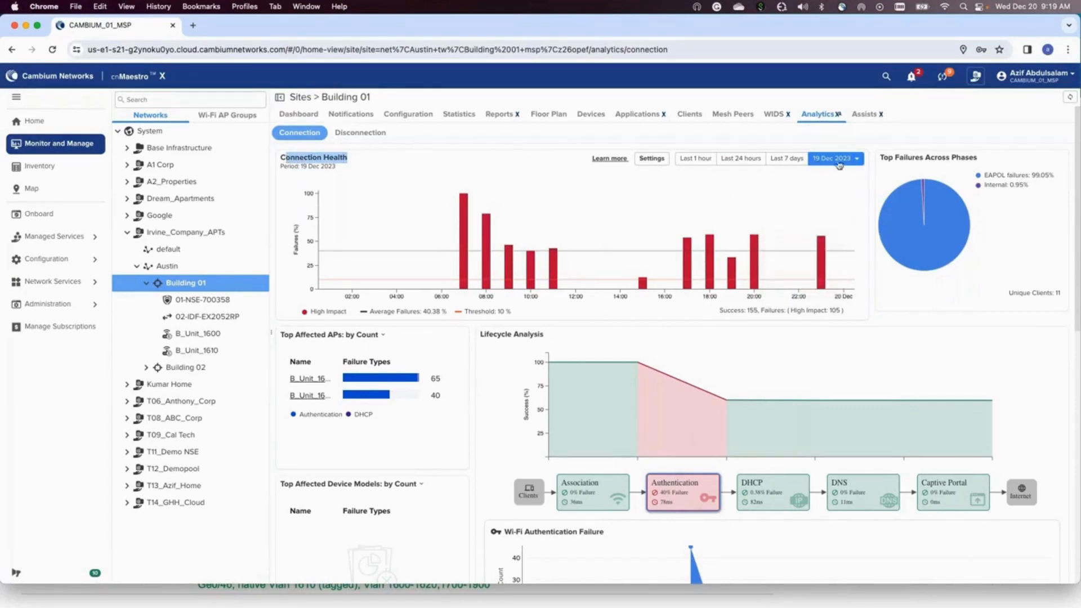
pyautogui.moveTo(821, 241)
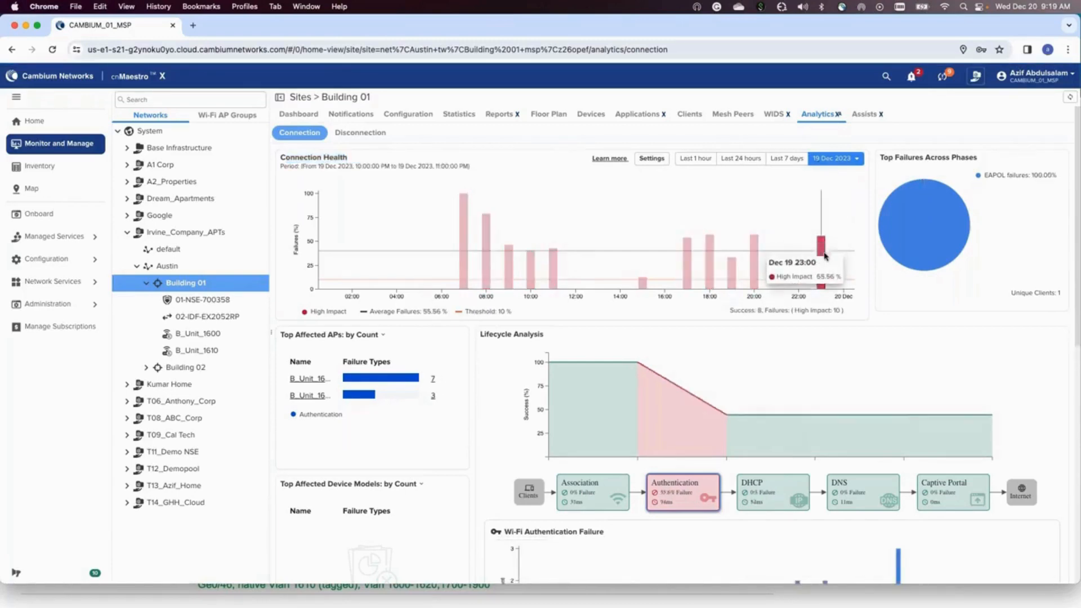
# Scroll down to the Wi-Fi Authentication Failure chart and the host table
pyautogui.scroll(-3)
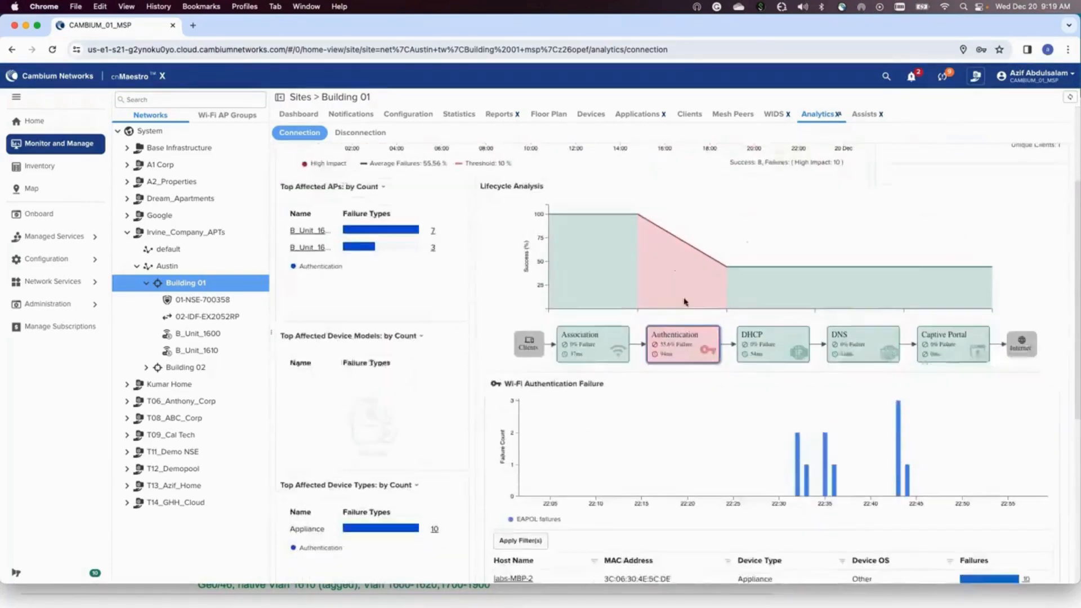
pyautogui.scroll(-3)
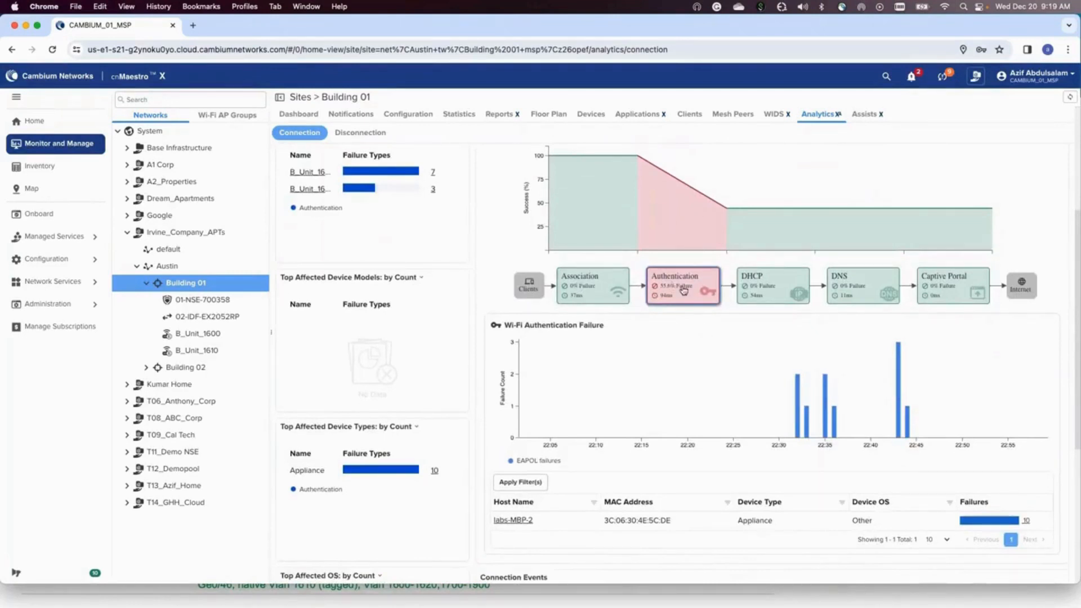
pyautogui.moveTo(682, 301)
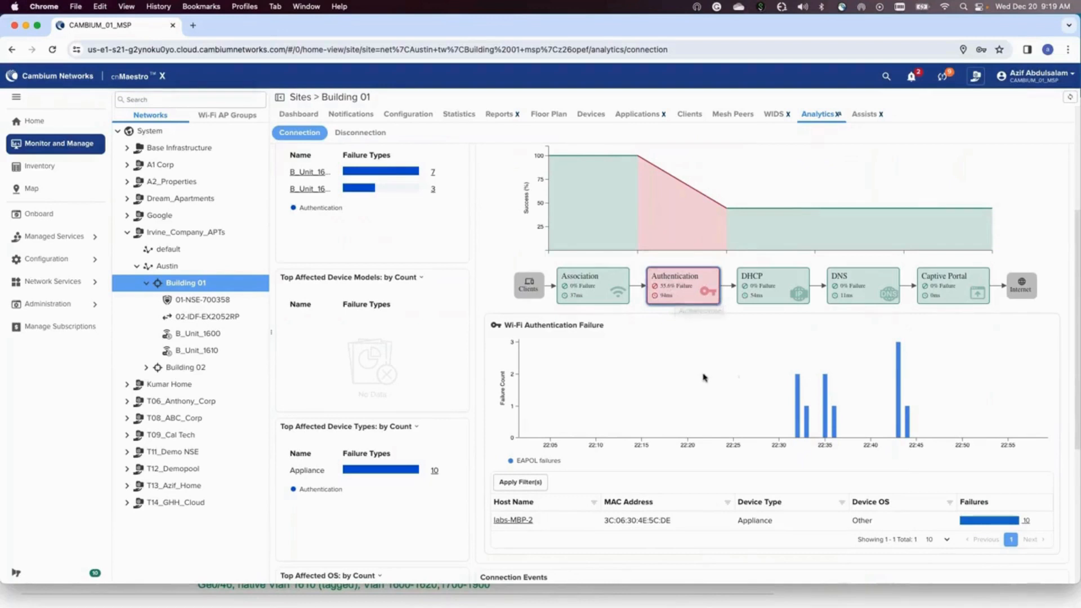
pyautogui.scroll(-3)
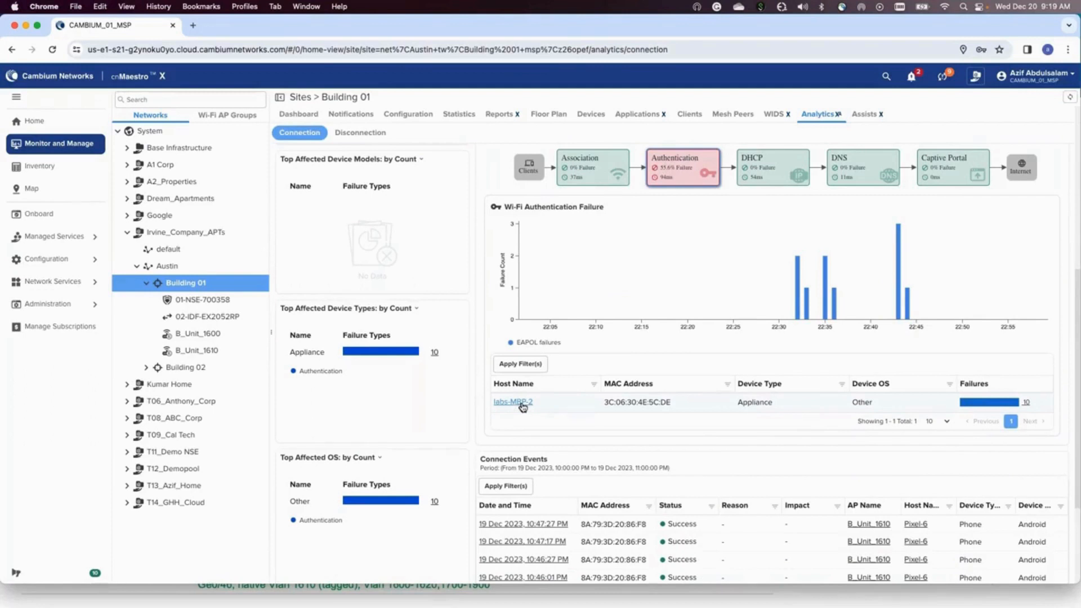
# Review labs-MBP-2's MAC and Irvine Apartments SSID, then view its lifecycle history
pyautogui.click(512, 402)
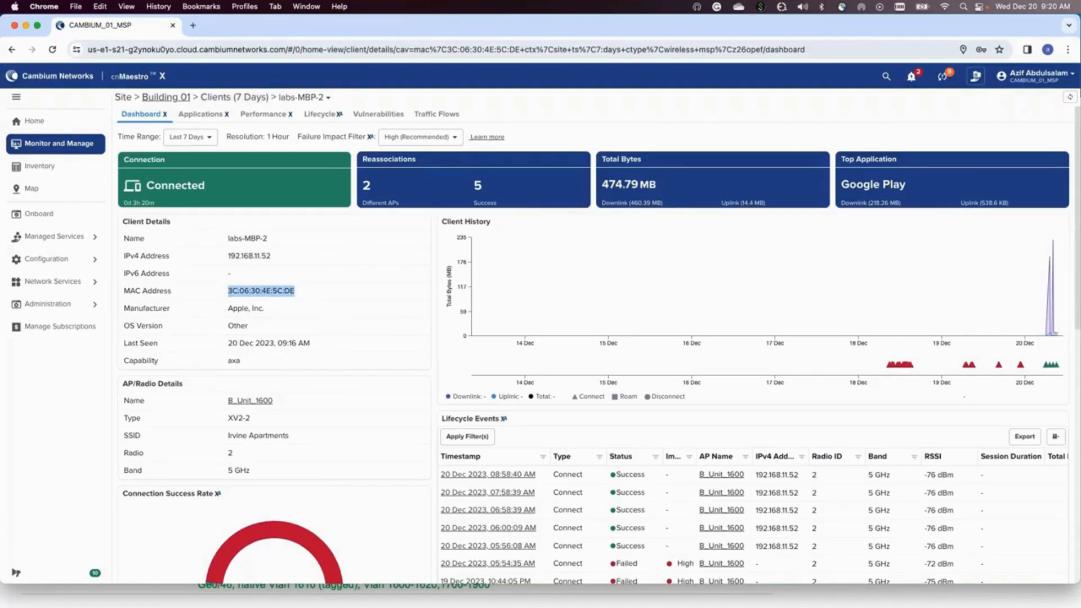
pyautogui.doubleClick(235, 436)
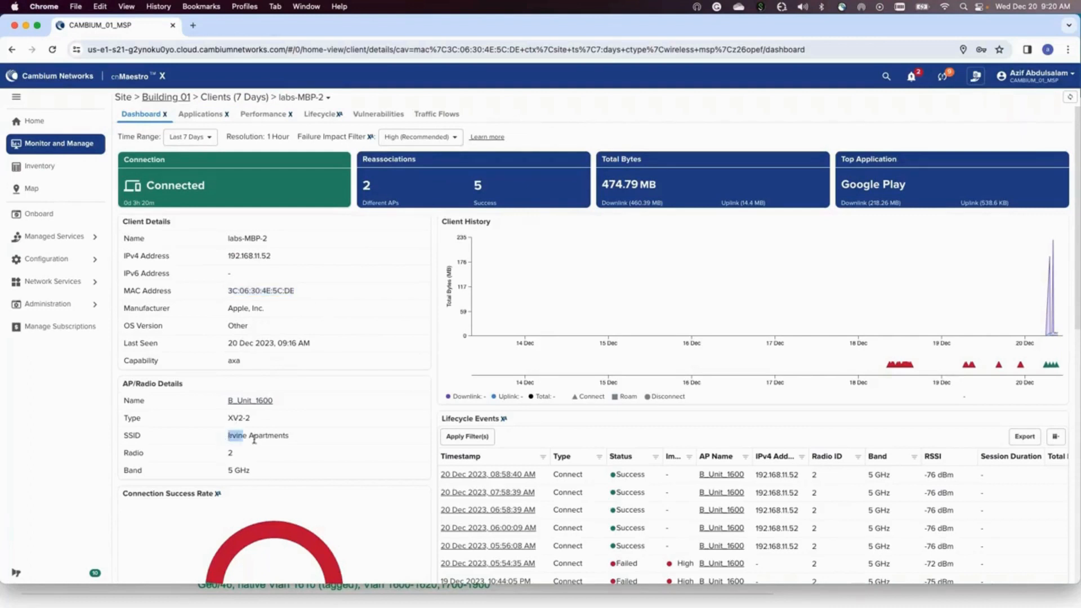
pyautogui.doubleClick(258, 436)
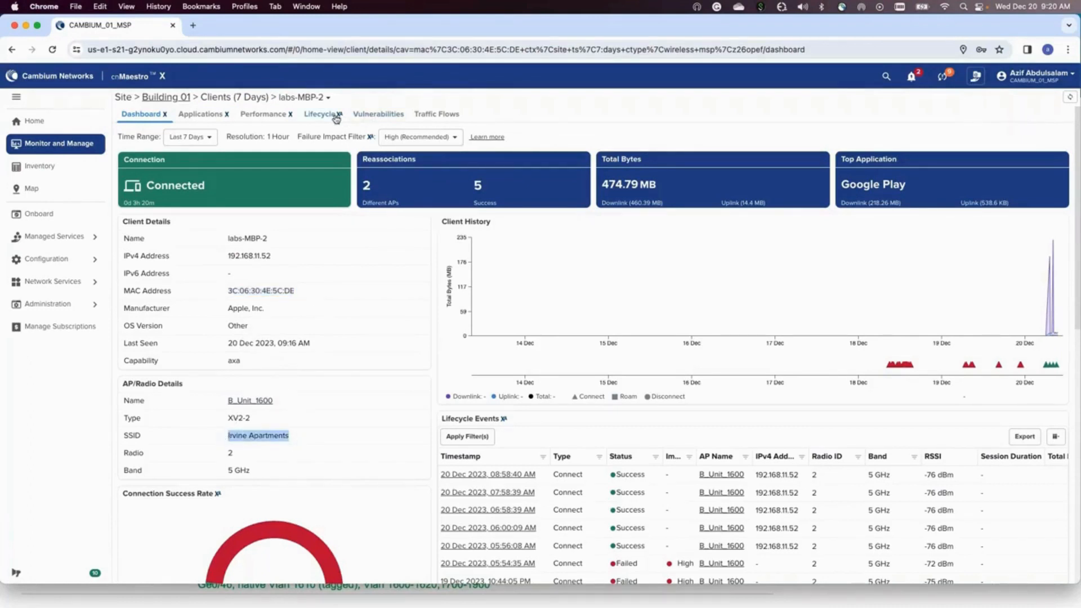
pyautogui.click(319, 114)
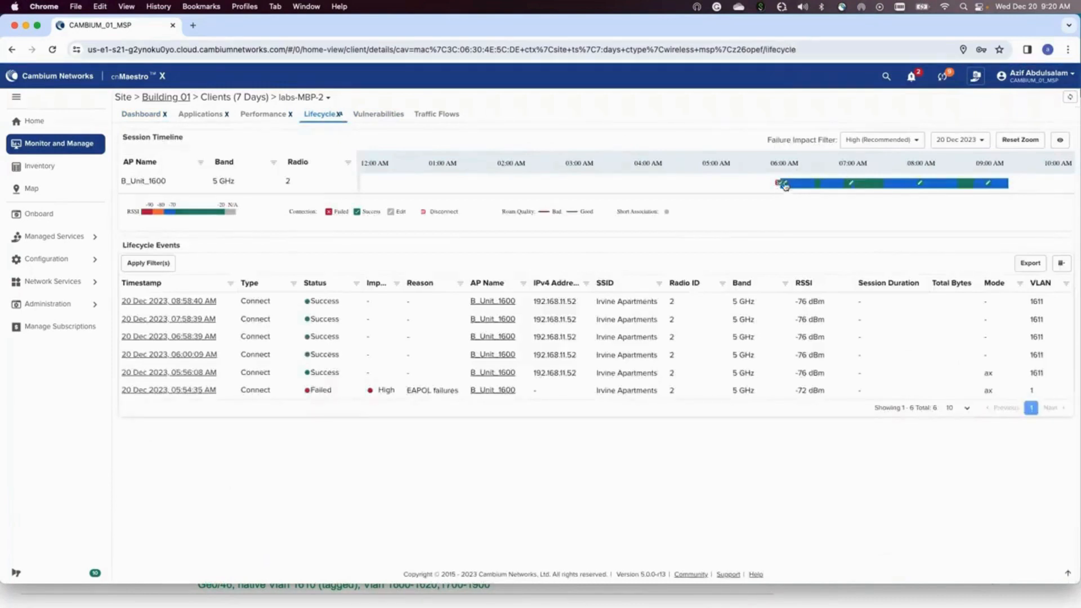
# Open the 10:33 PM failed connection for B_Unit_1610, showing invalid PSK at EAPOL 2/4
pyautogui.click(958, 139)
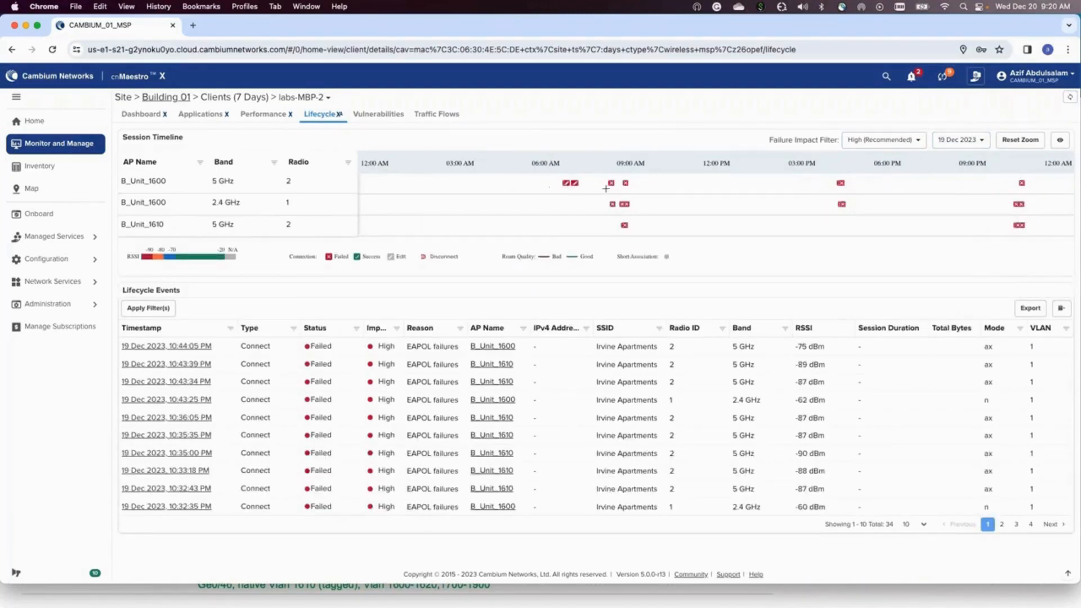
pyautogui.moveTo(682, 203)
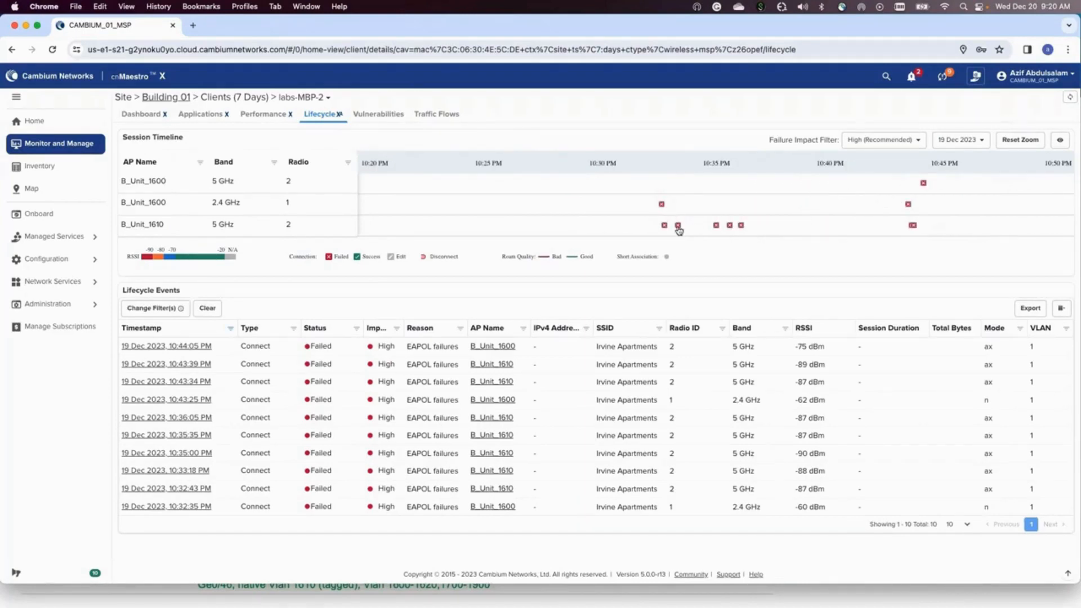
pyautogui.click(677, 225)
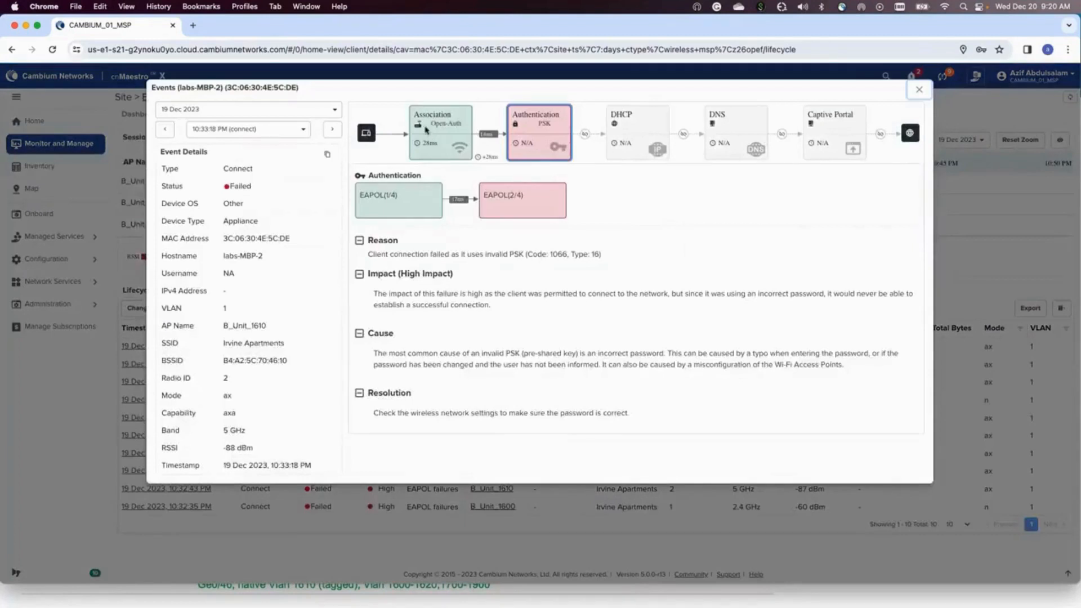
pyautogui.click(440, 132)
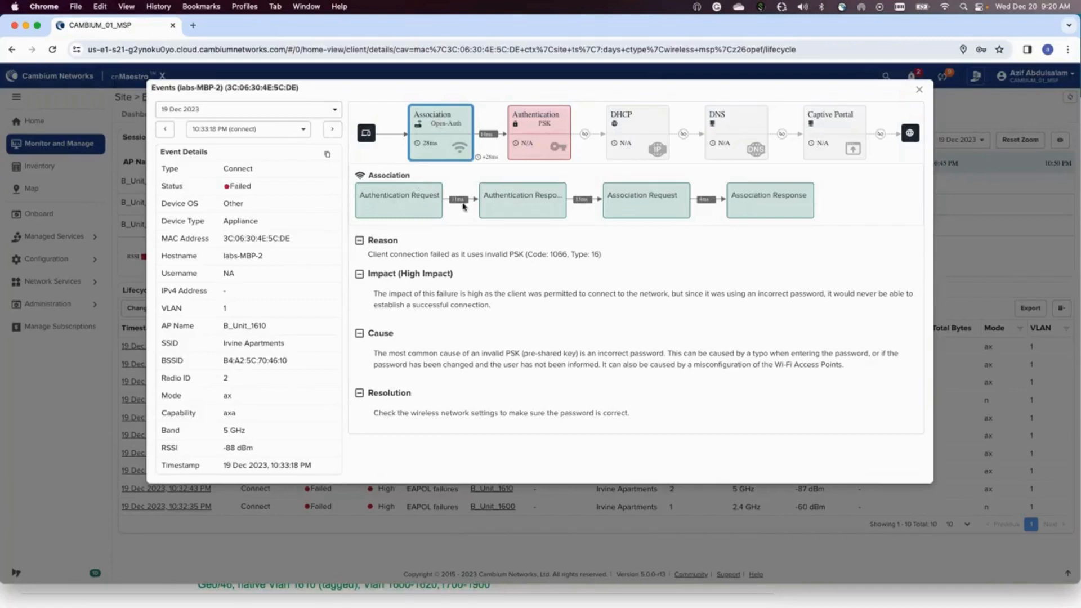
pyautogui.moveTo(550, 205)
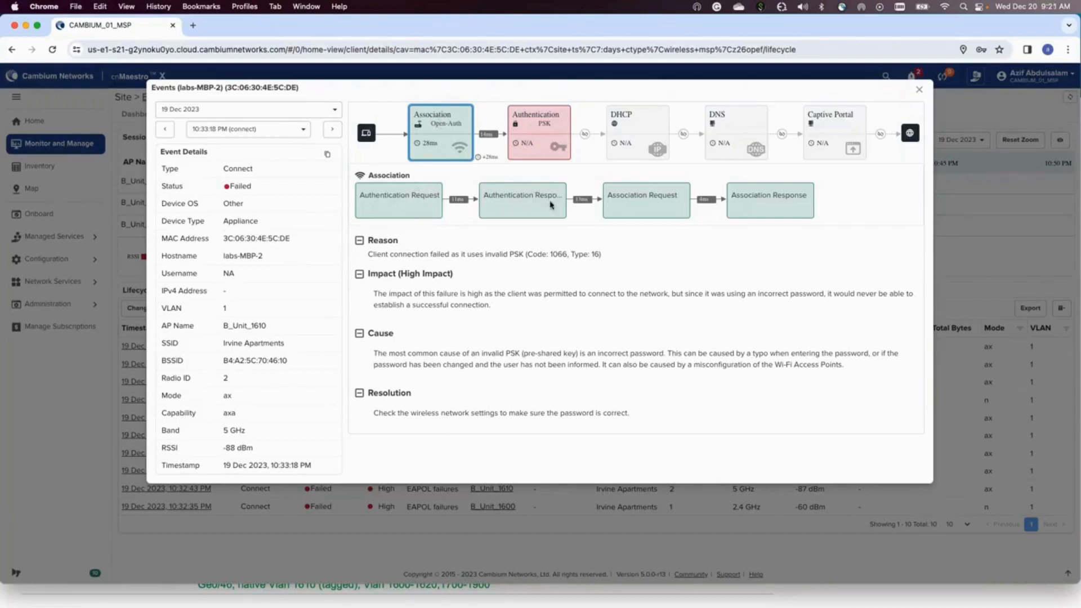
pyautogui.moveTo(546, 200)
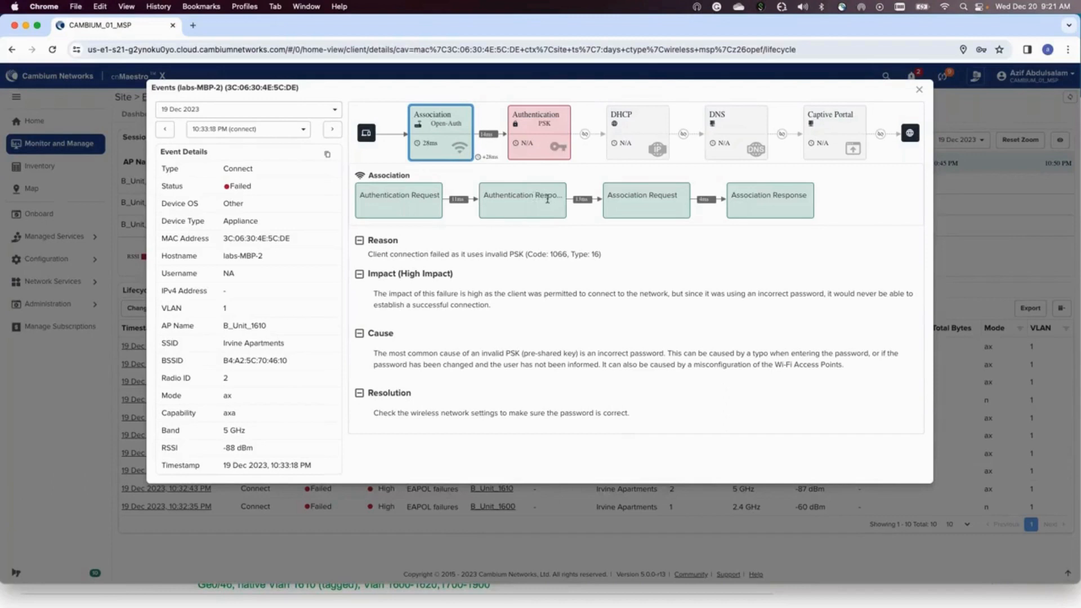
pyautogui.moveTo(583, 209)
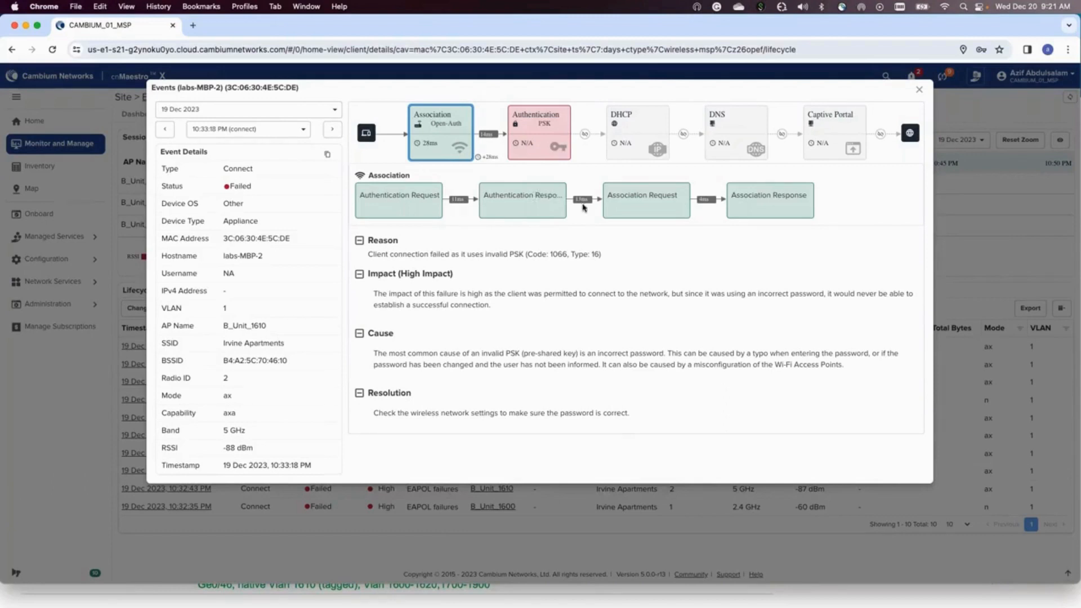
pyautogui.moveTo(651, 203)
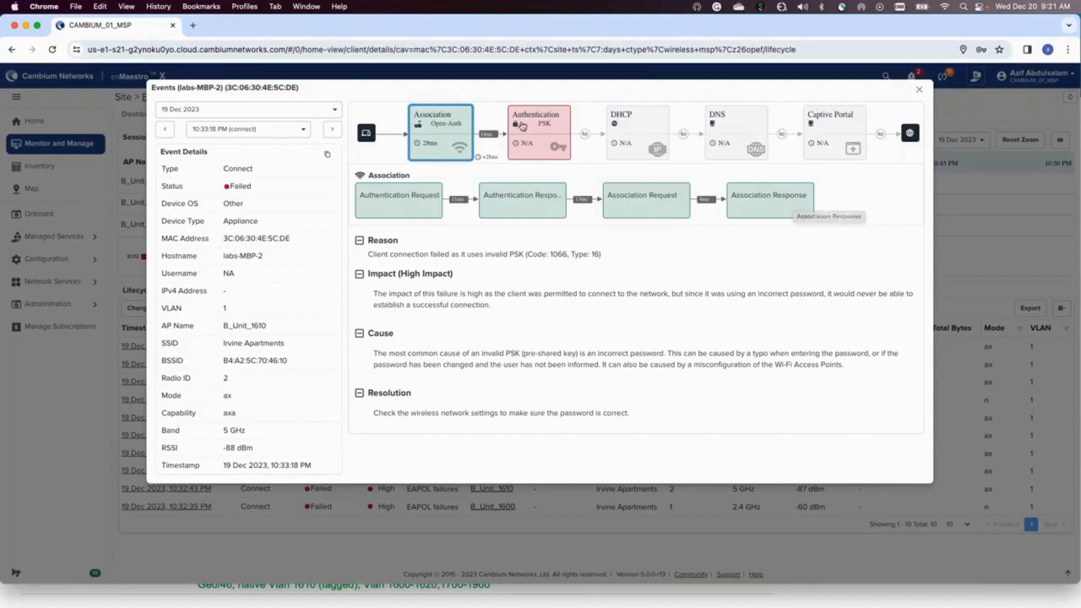
pyautogui.click(538, 132)
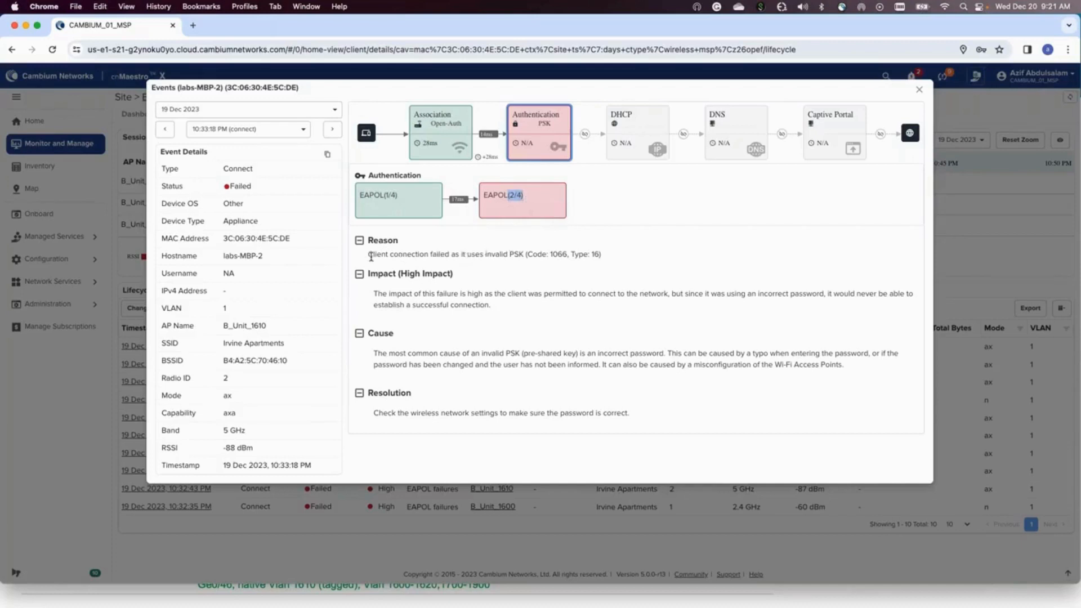
pyautogui.moveTo(369, 254); pyautogui.dragTo(522, 254)
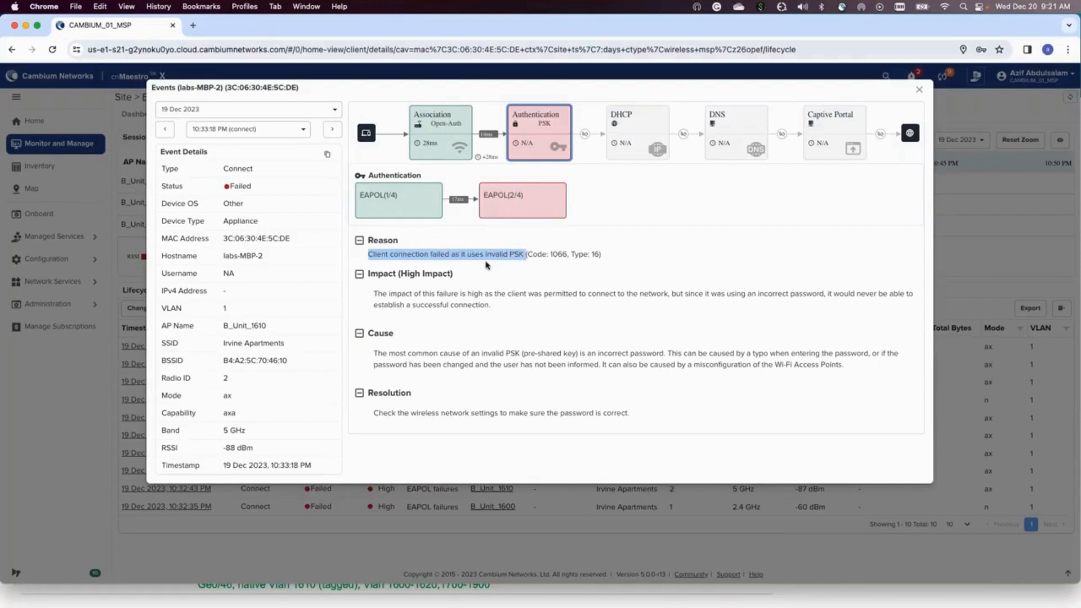
pyautogui.moveTo(498, 368)
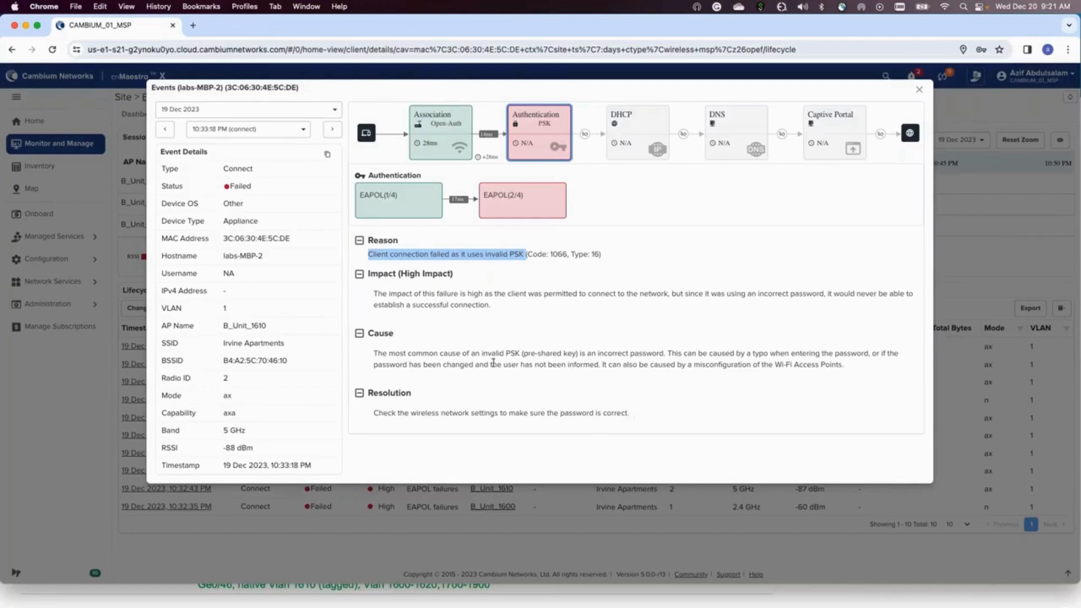
pyautogui.moveTo(505, 350)
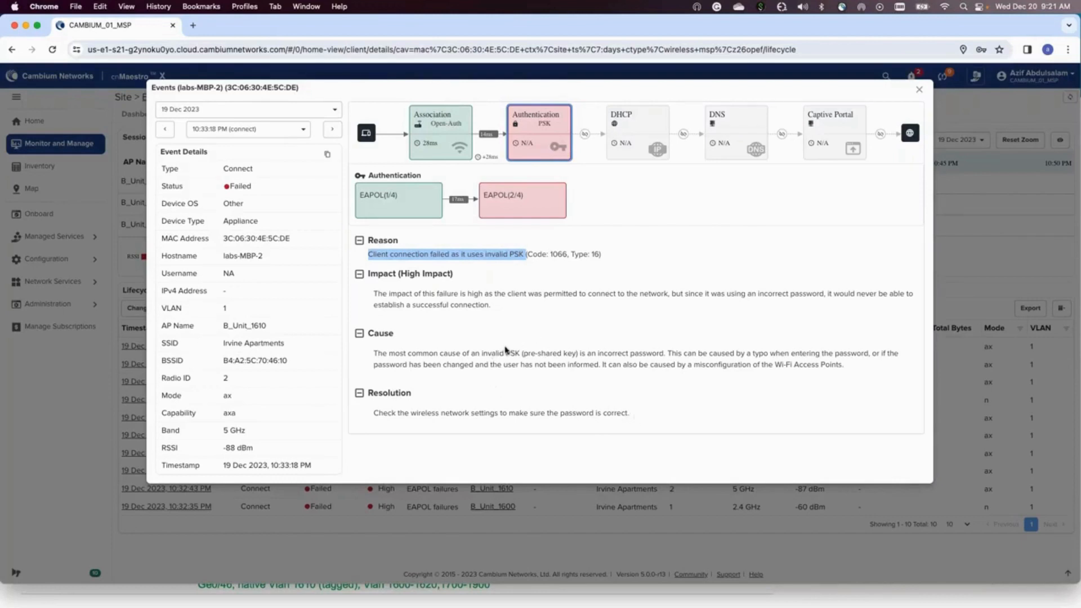
pyautogui.moveTo(409, 413); pyautogui.dragTo(612, 413)
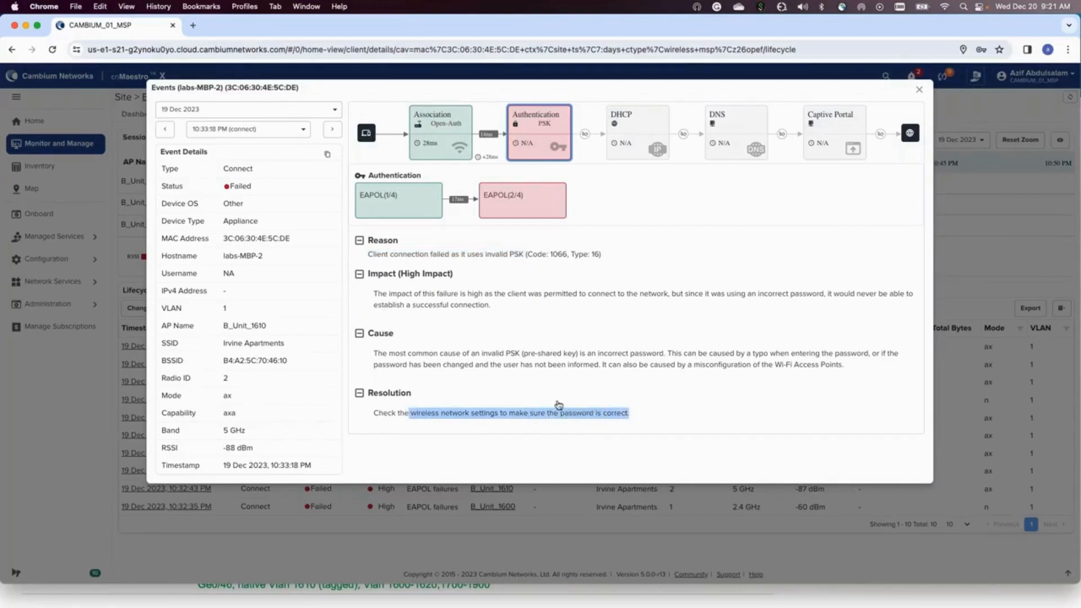
pyautogui.moveTo(921, 91)
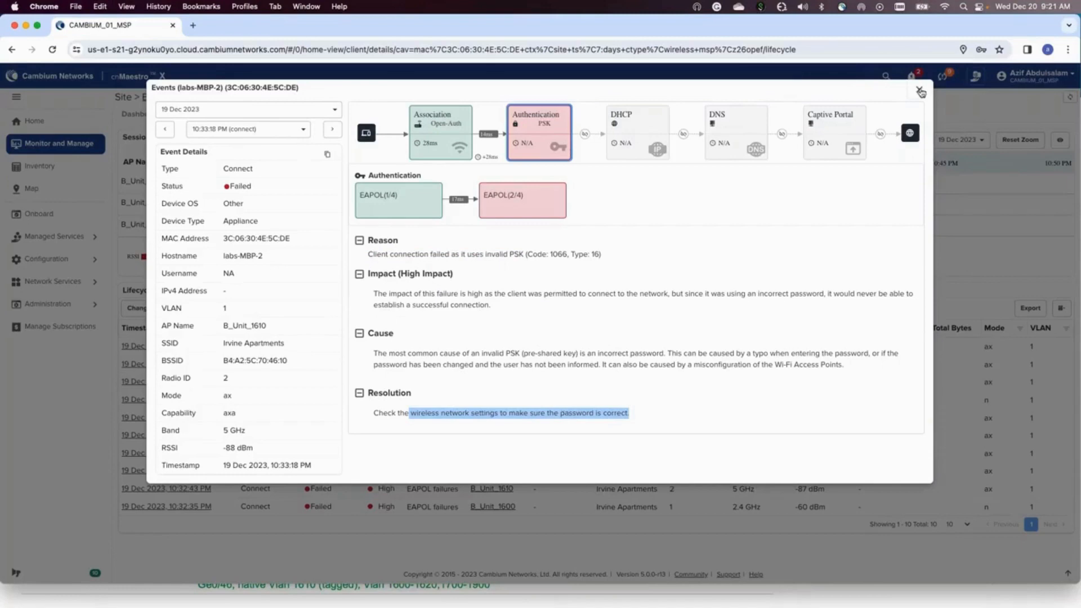
# Close the failure details and switch the lifecycle events to 20 Dec 2023
pyautogui.click(920, 91)
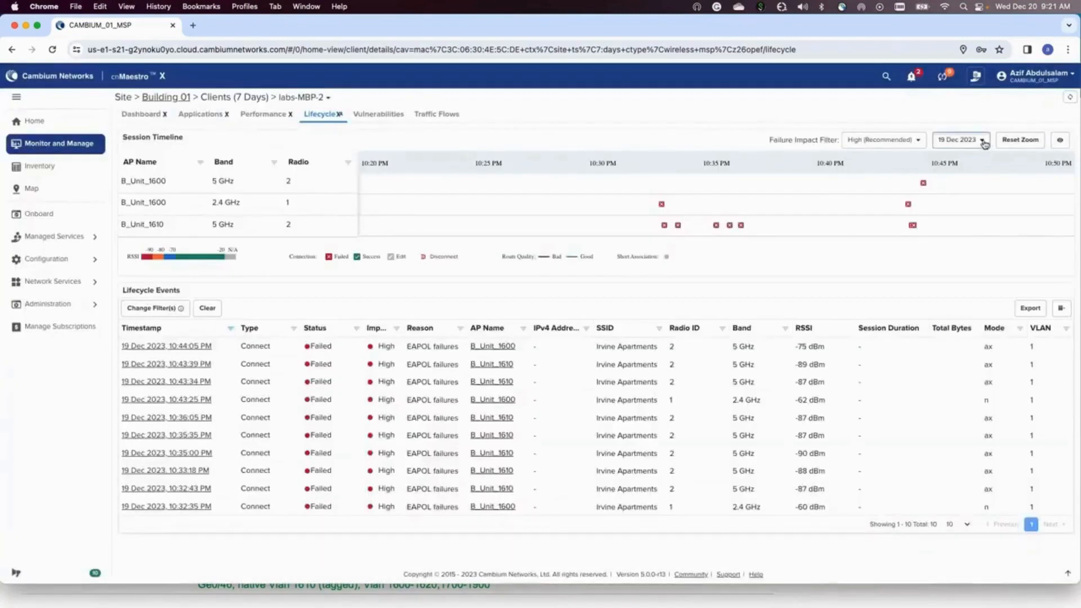
pyautogui.click(960, 139)
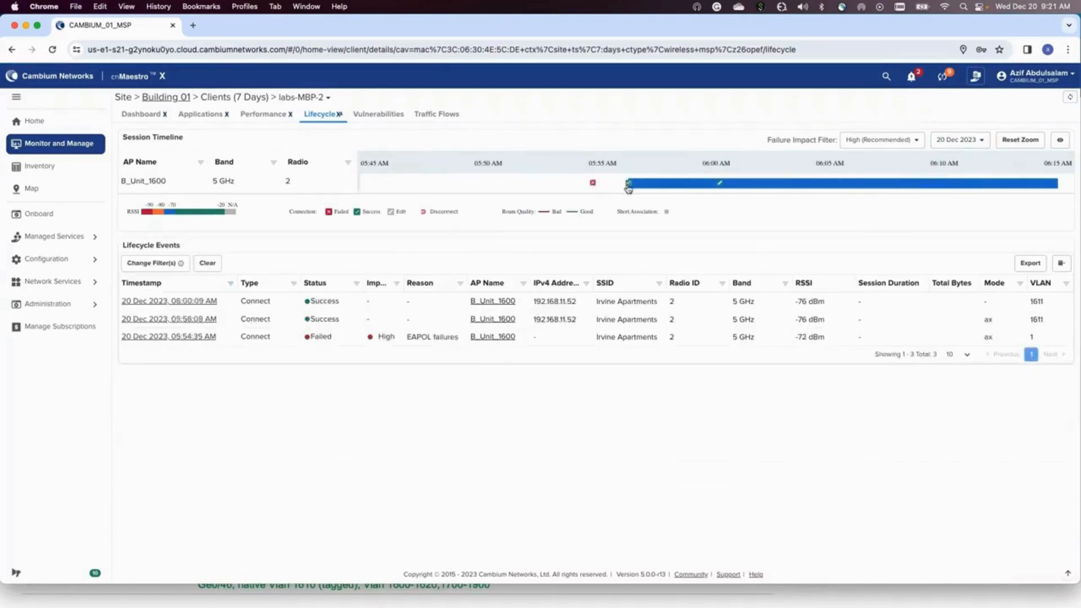
pyautogui.moveTo(629, 187)
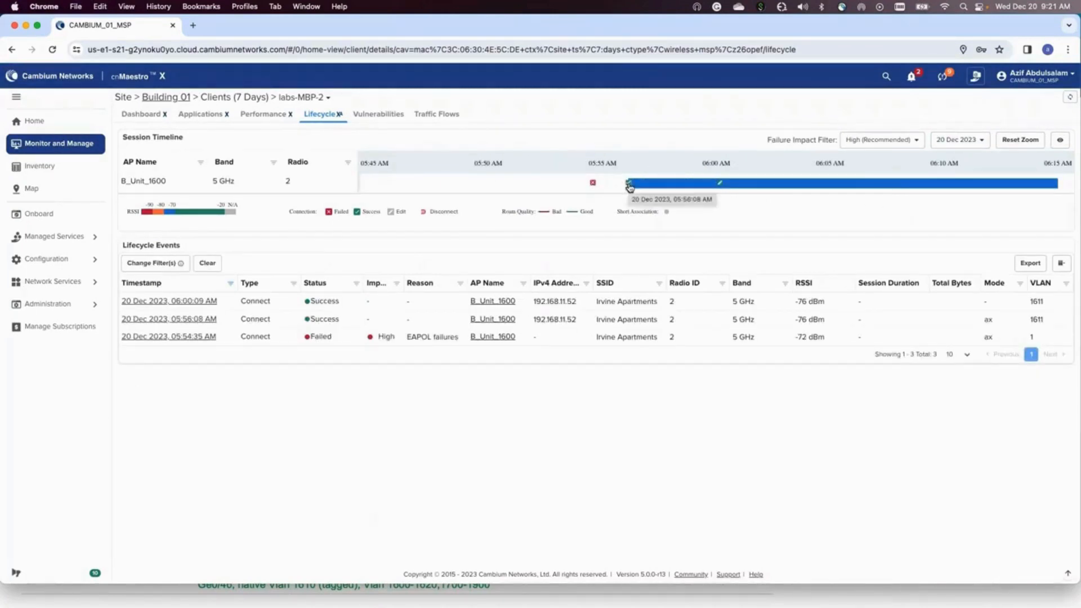
pyautogui.click(628, 182)
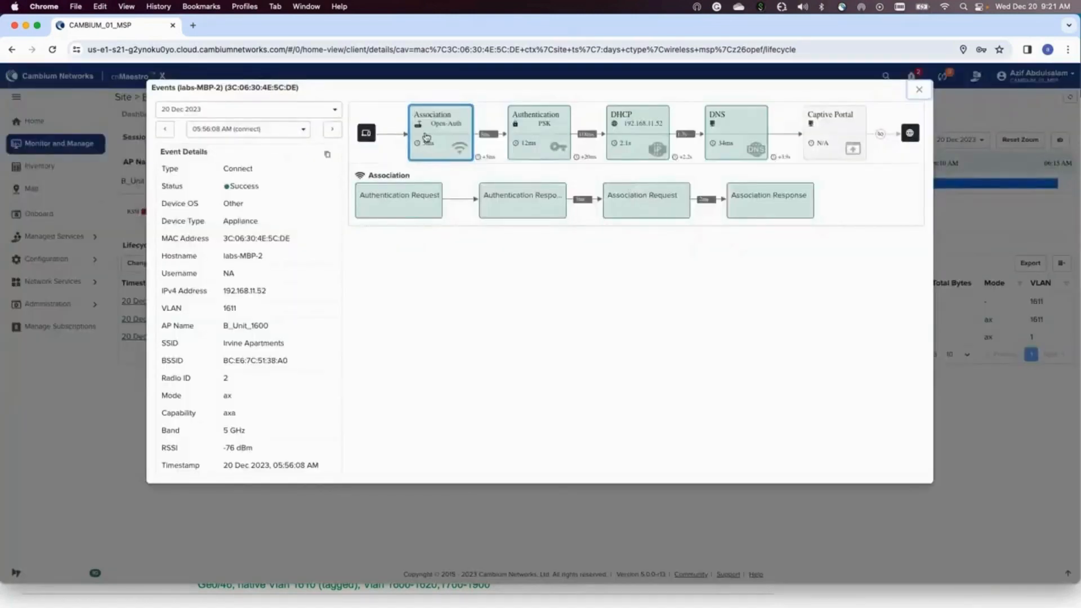
pyautogui.moveTo(462, 224)
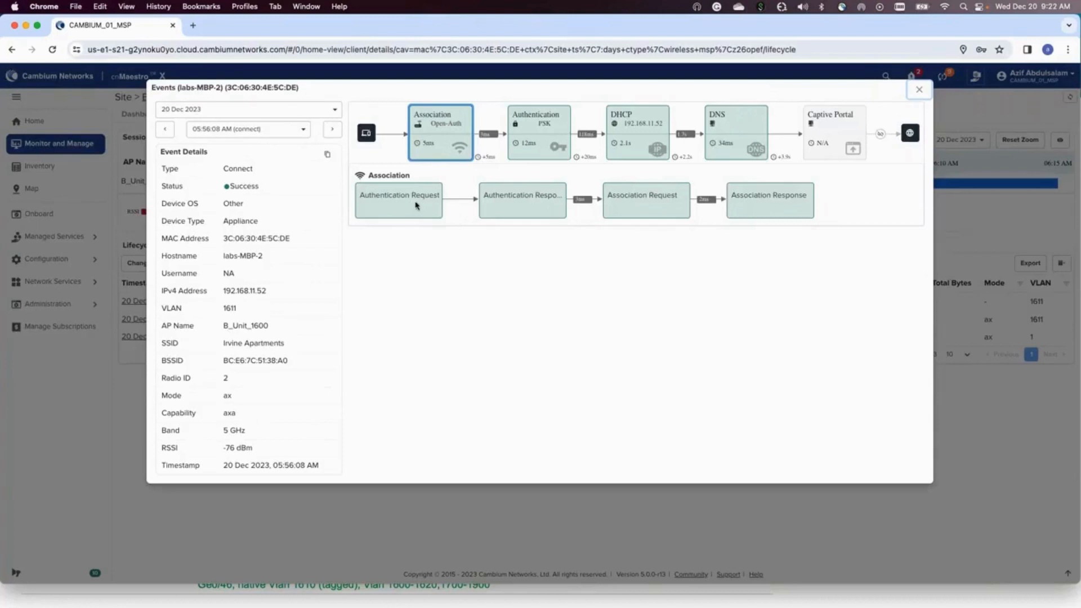
pyautogui.moveTo(522, 130)
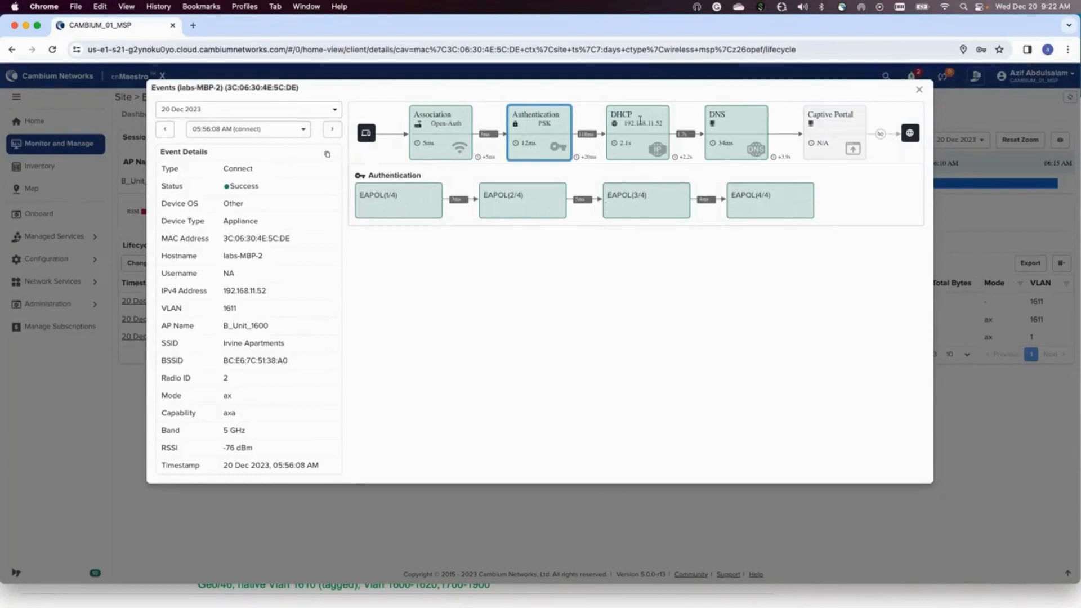
pyautogui.click(637, 131)
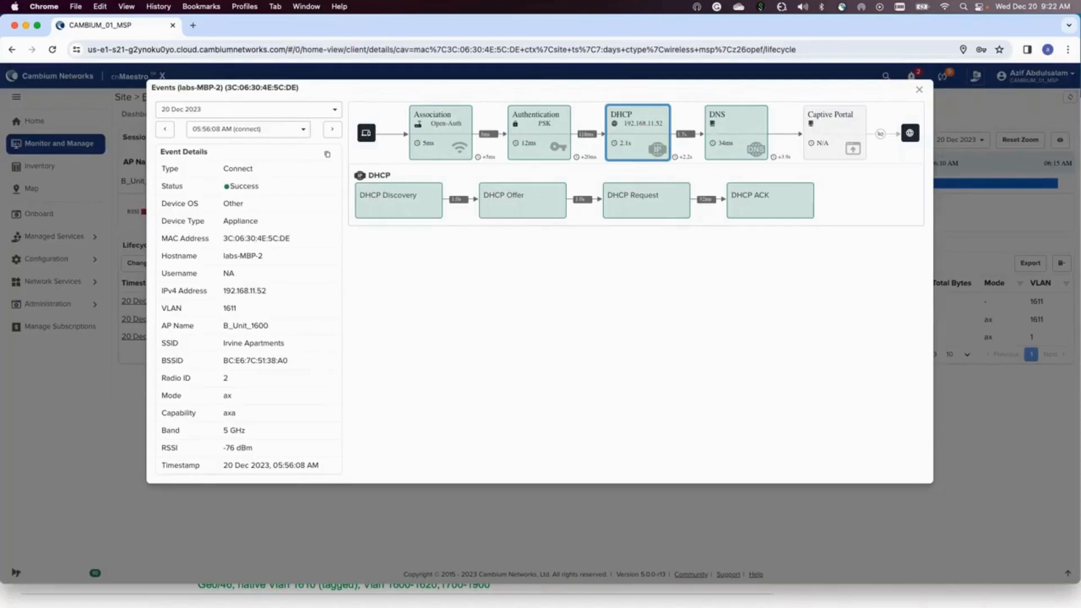
pyautogui.click(734, 131)
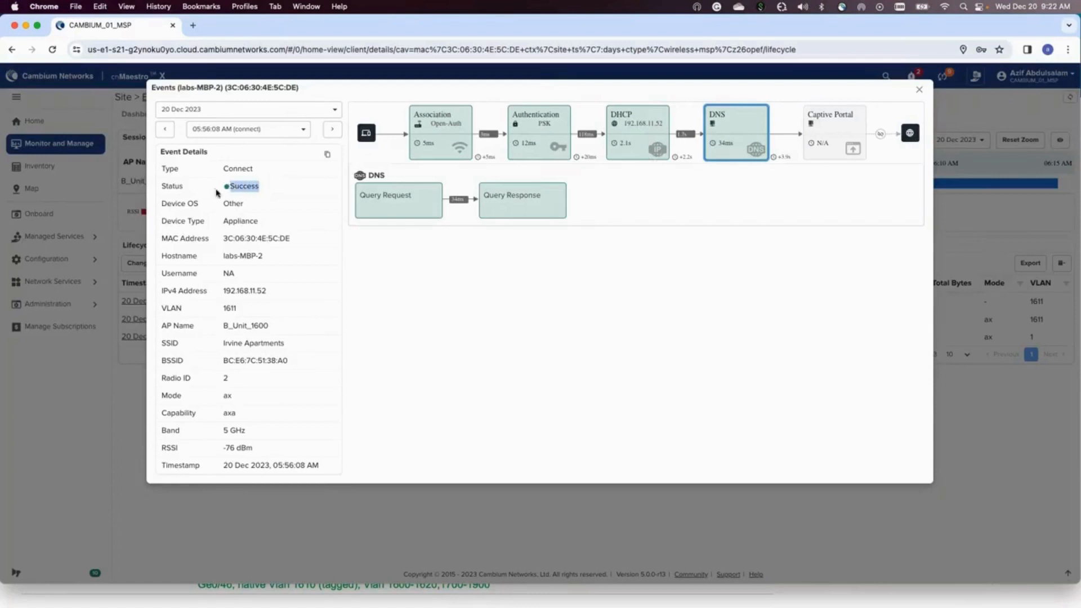
pyautogui.moveTo(867, 109)
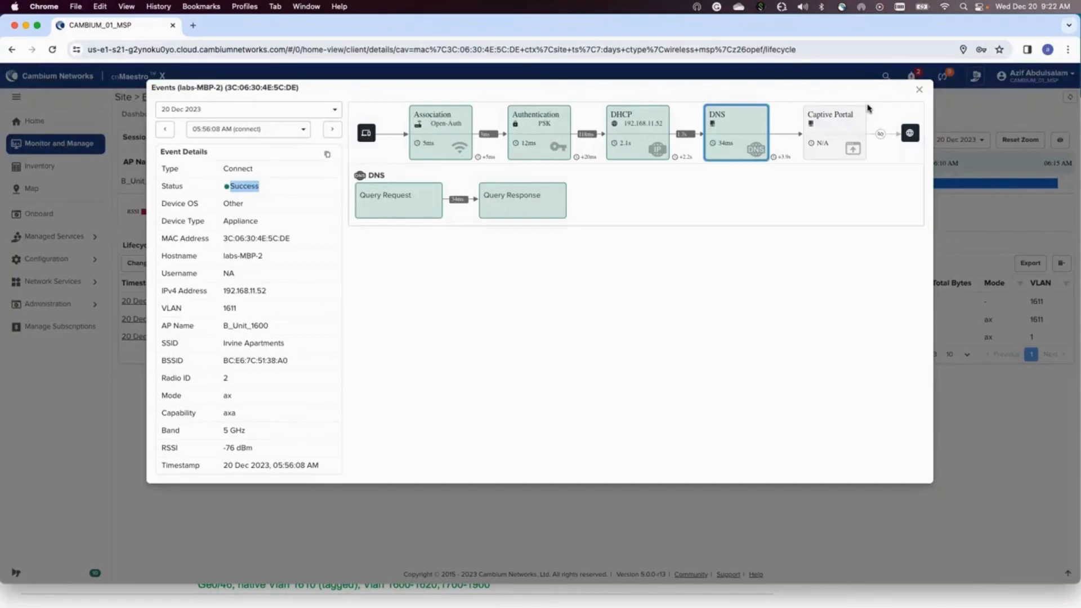
pyautogui.click(919, 89)
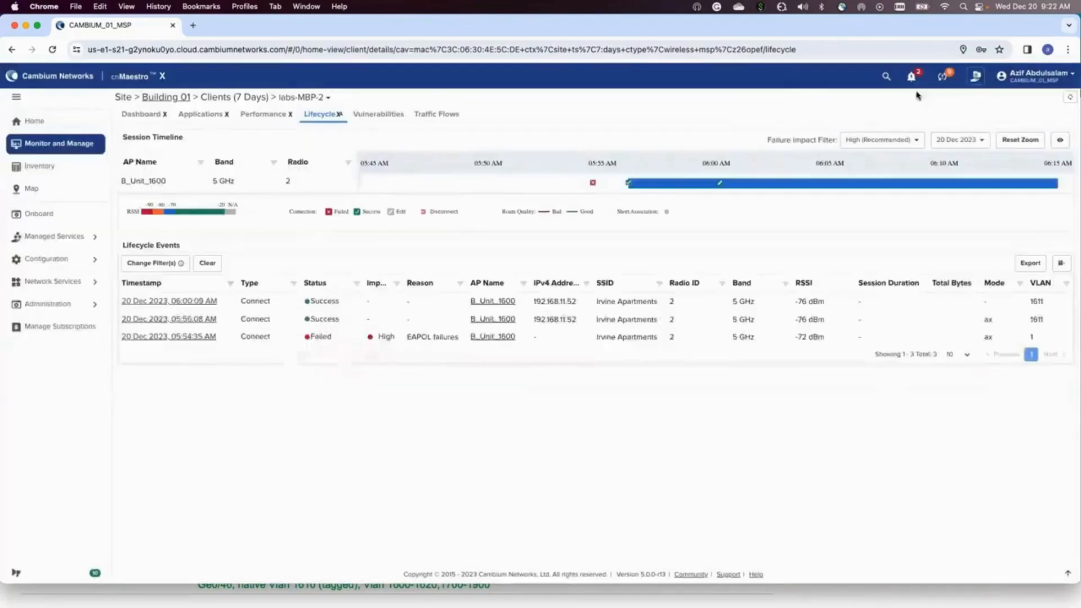